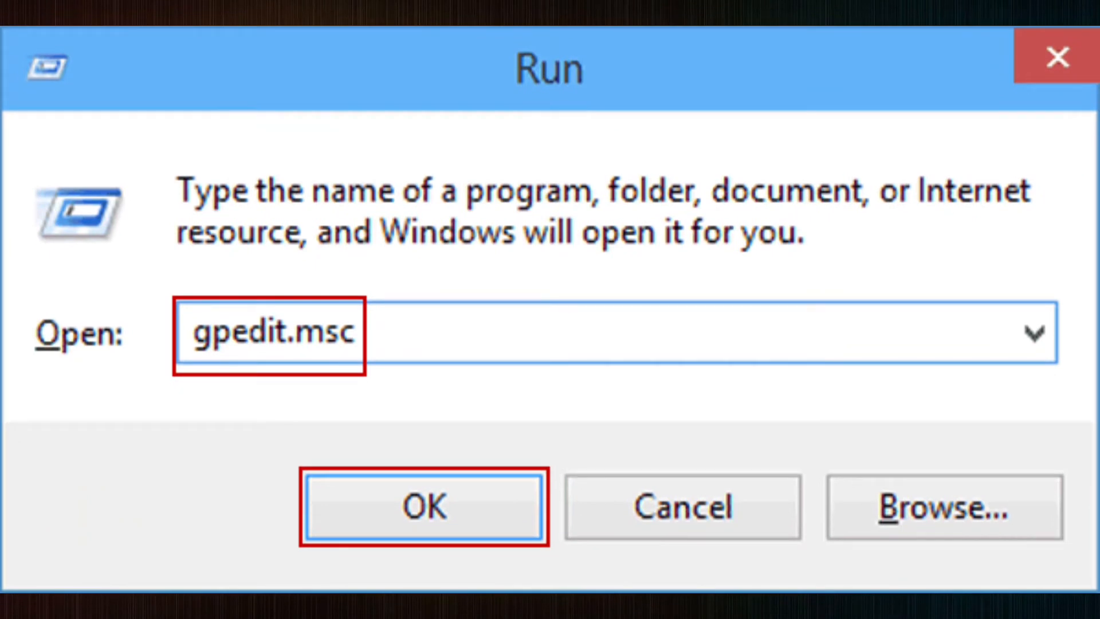
- Run the downloaded gpedit-installer from the Downloads folder in File Explorer
left_click(422, 507)
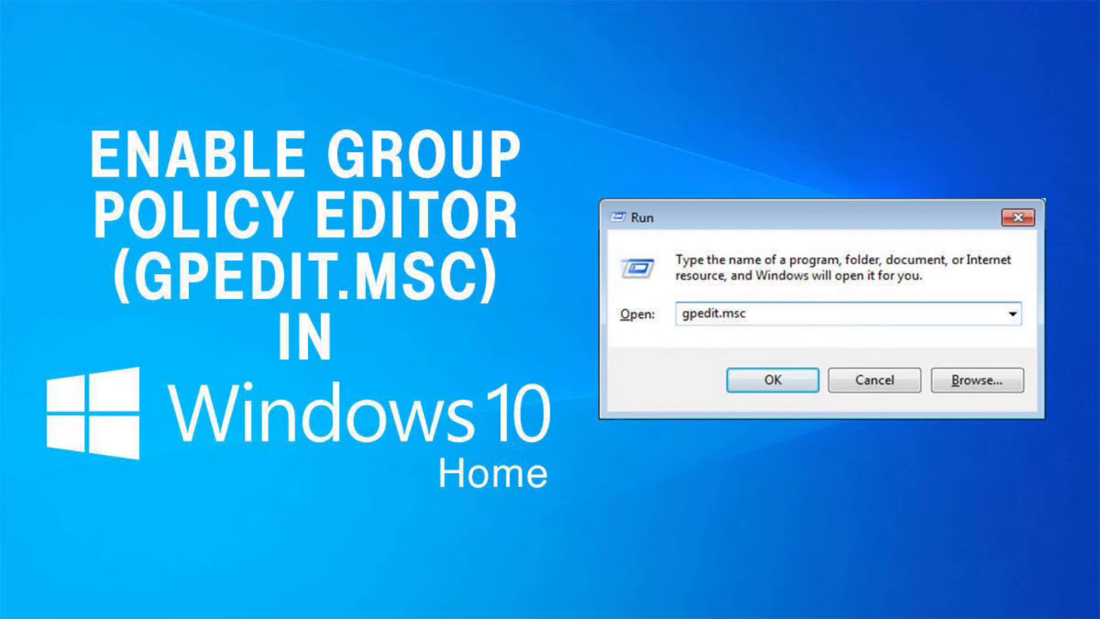
right_click(520, 430)
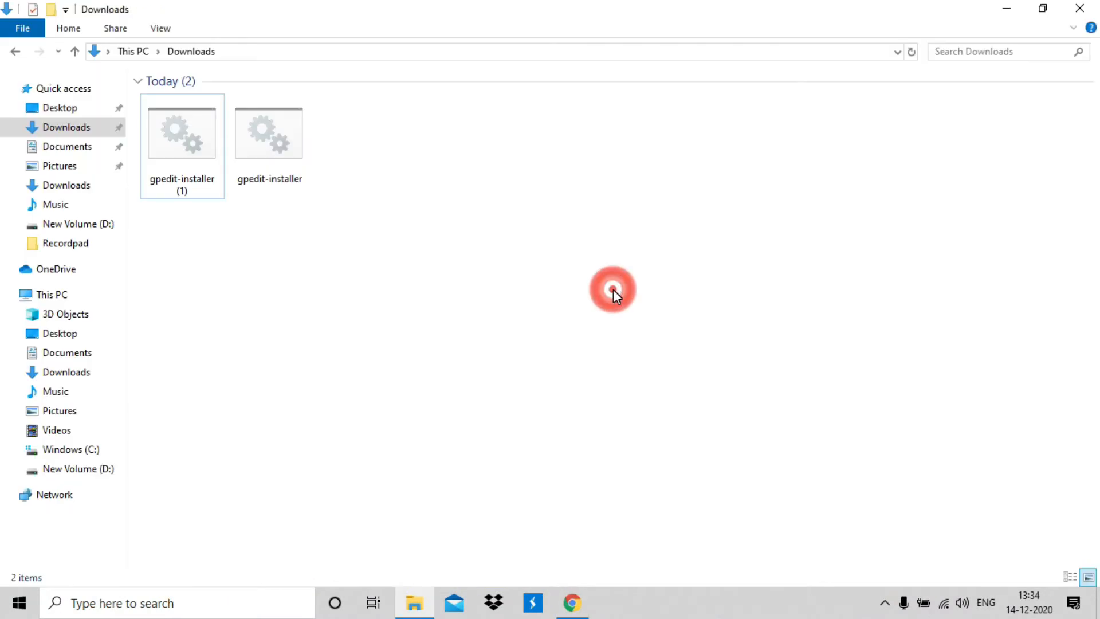
left_click(182, 132)
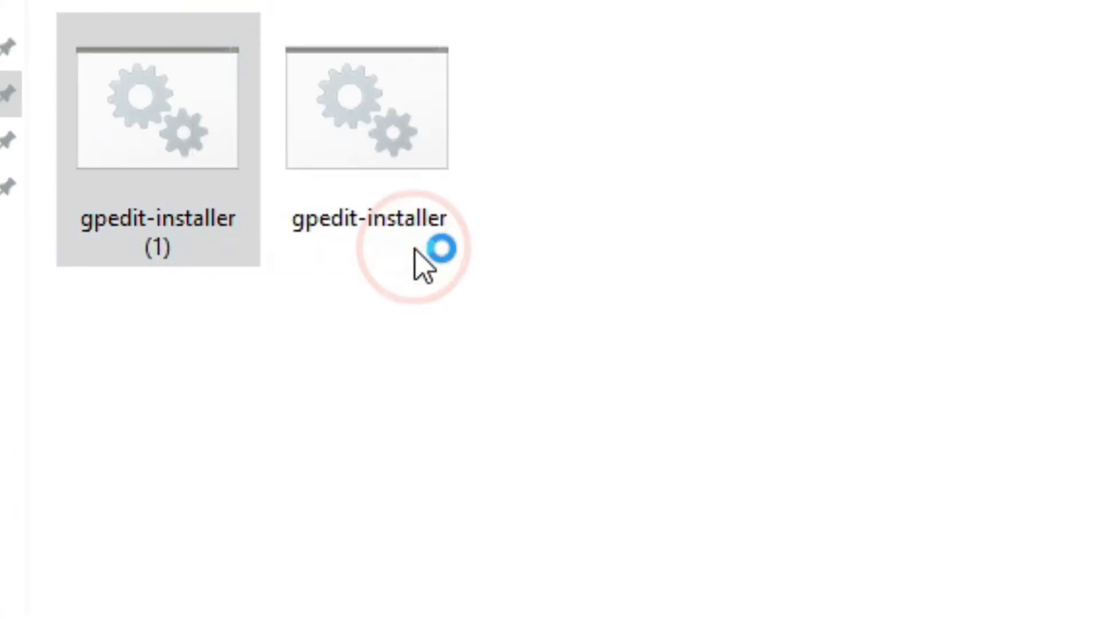
double_click(364, 109)
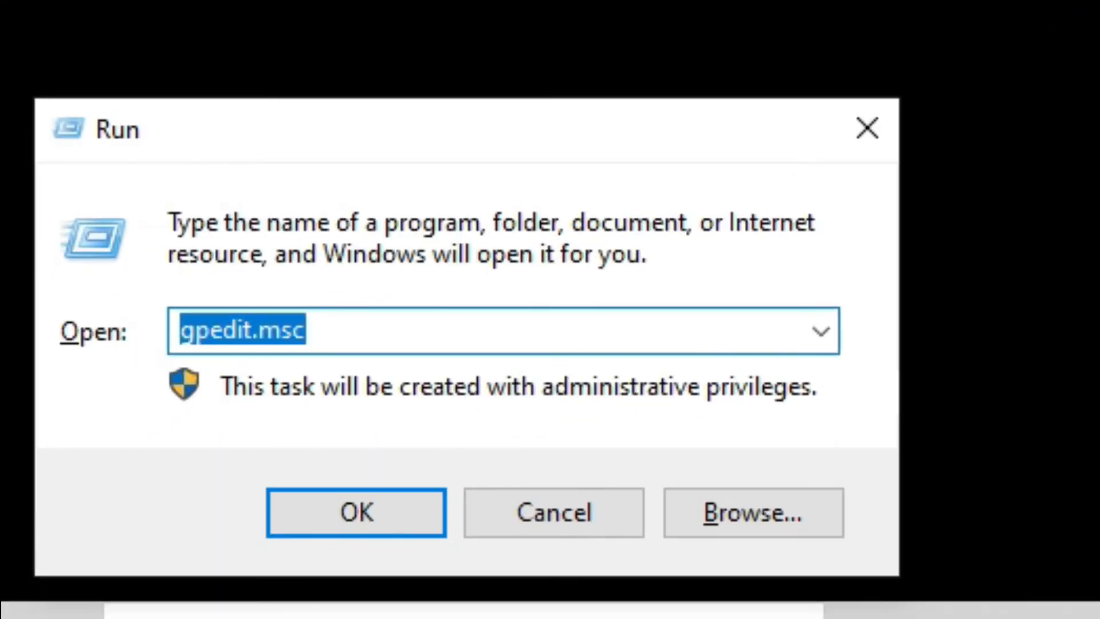
- Launch gpedit.msc from the Run box and maximize the Local Group Policy Editor
type("g")
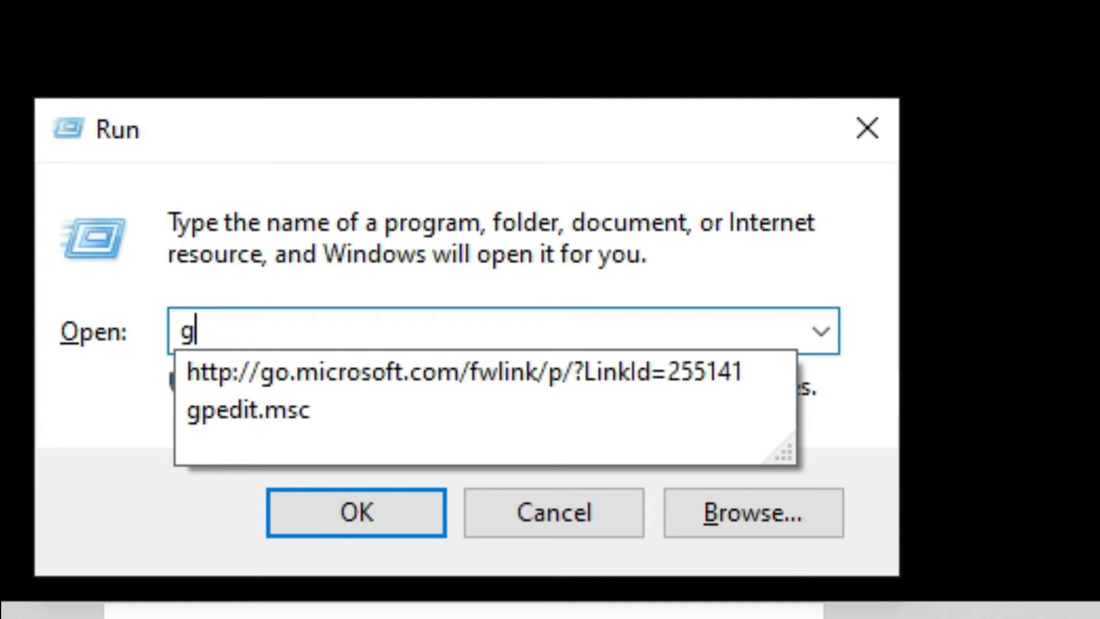
type("pedit.m")
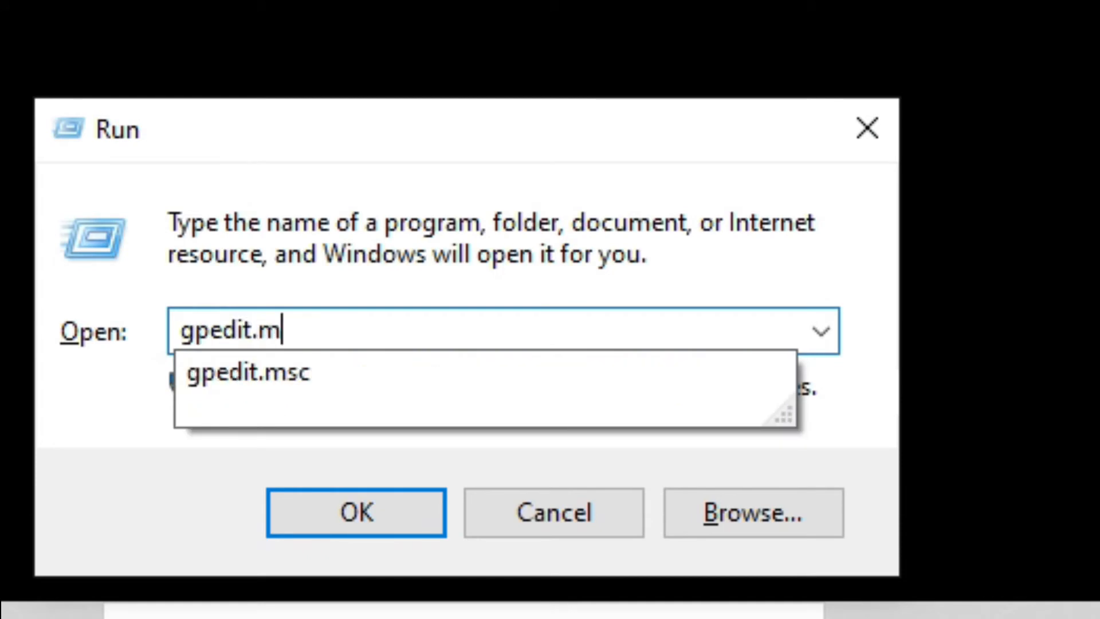
left_click(355, 512)
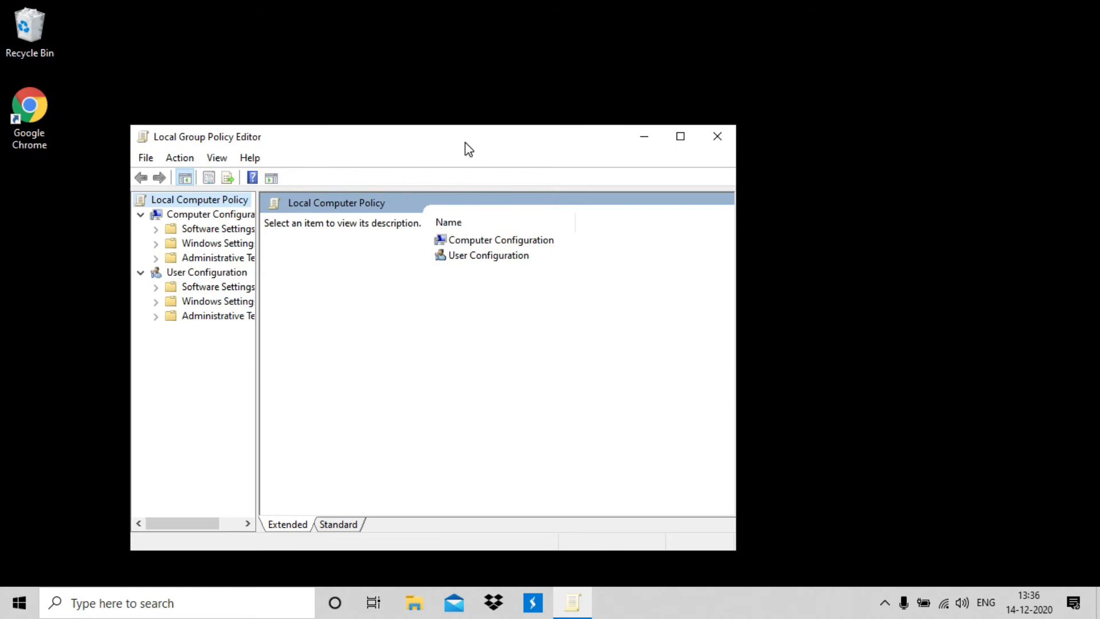
left_click(679, 137)
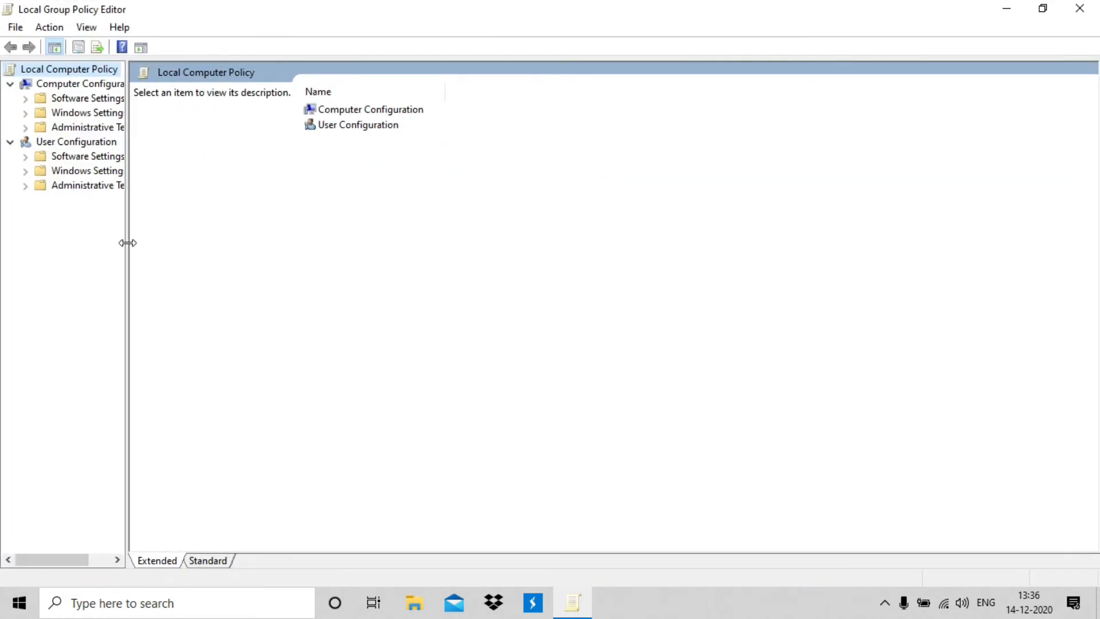